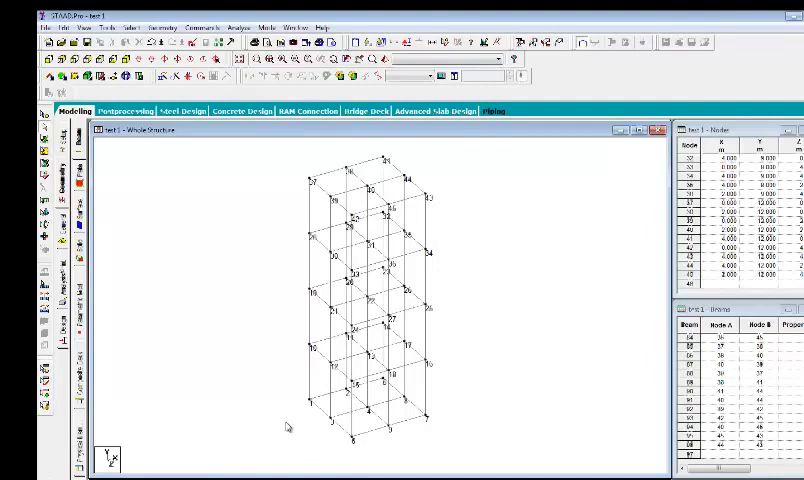
{"action": "mouse_move", "coordinate": [366, 429]}
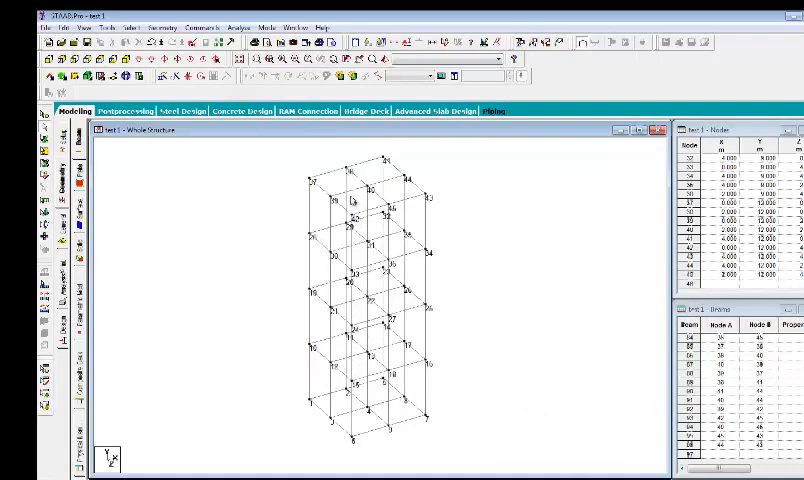
{"action": "mouse_move", "coordinate": [270, 290]}
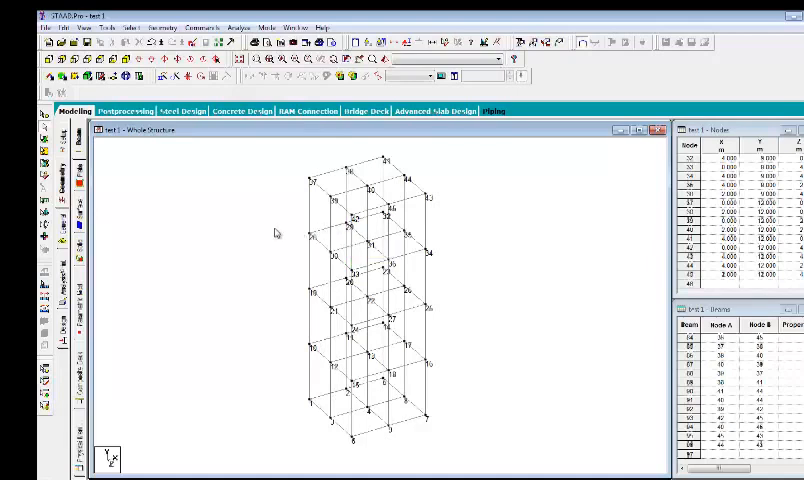
{"action": "mouse_move", "coordinate": [278, 233]}
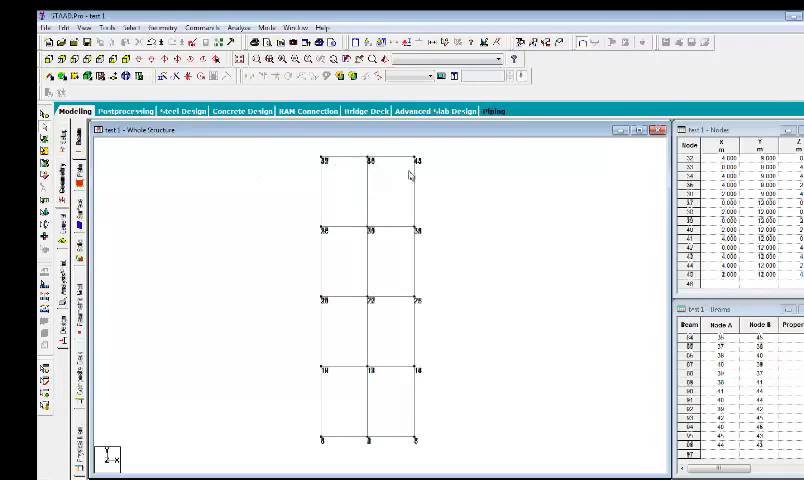
{"action": "mouse_move", "coordinate": [435, 257]}
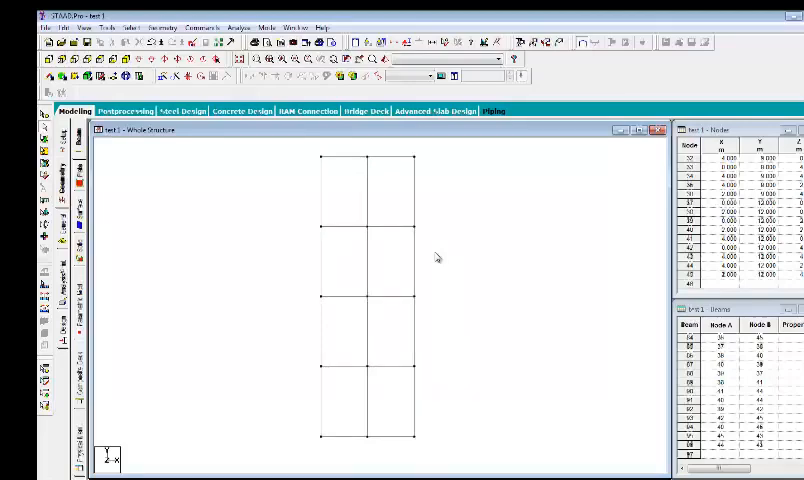
{"action": "mouse_move", "coordinate": [277, 219]}
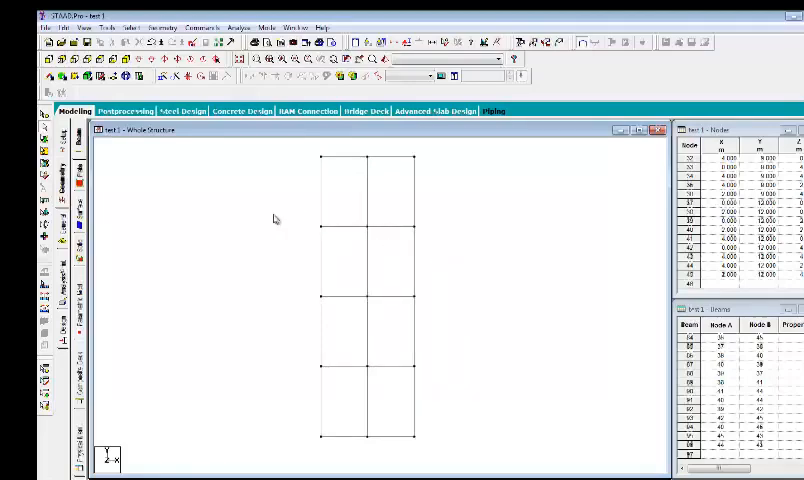
{"action": "mouse_move", "coordinate": [560, 320]}
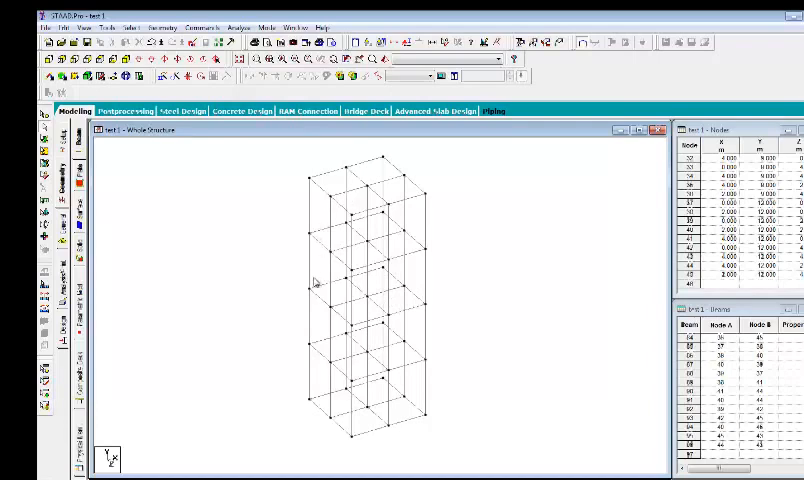
{"action": "mouse_move", "coordinate": [312, 283]}
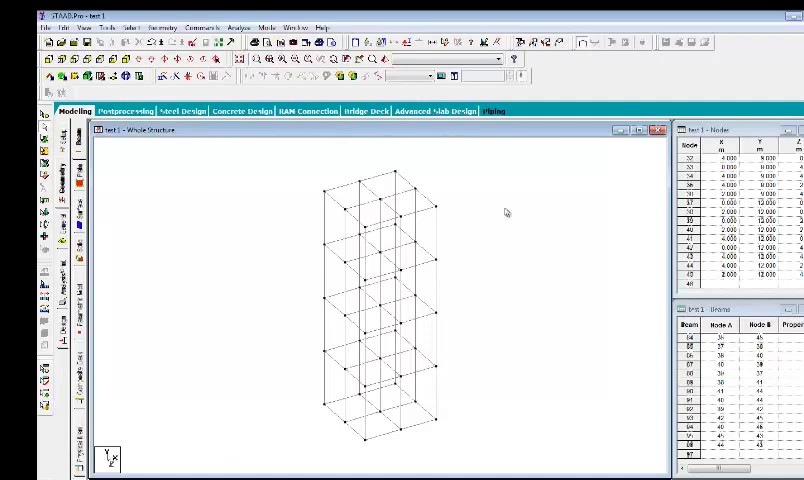
{"action": "mouse_move", "coordinate": [347, 349]}
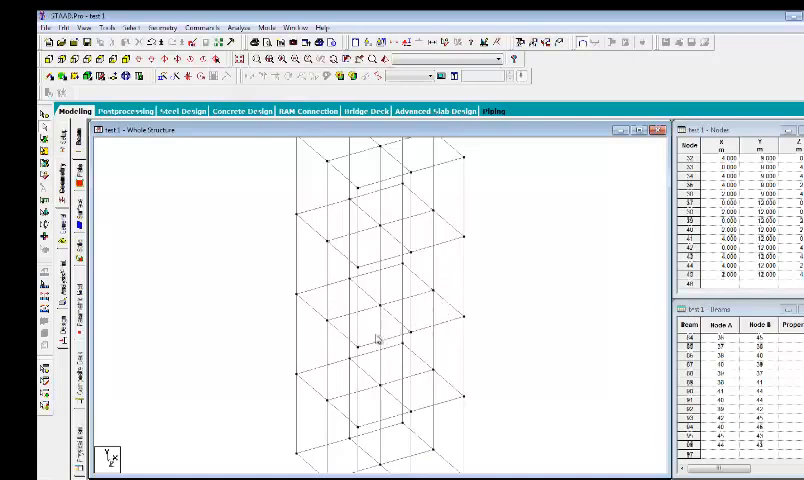
{"action": "mouse_move", "coordinate": [333, 295]}
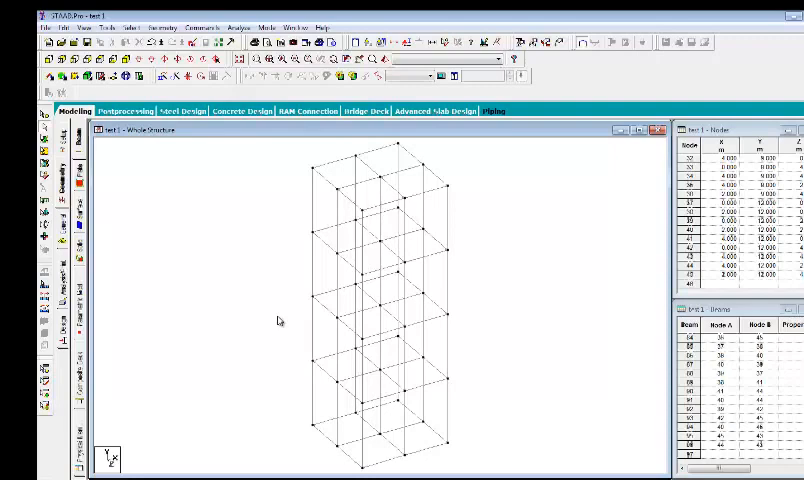
{"action": "mouse_move", "coordinate": [463, 313]}
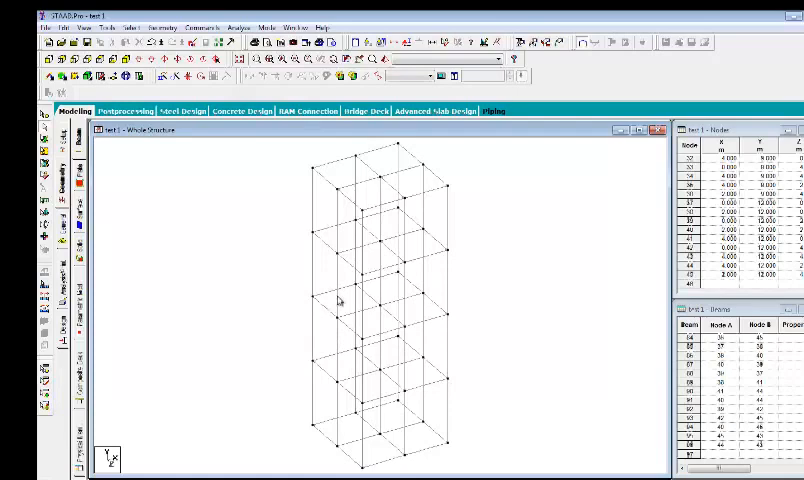
{"action": "mouse_move", "coordinate": [292, 327]}
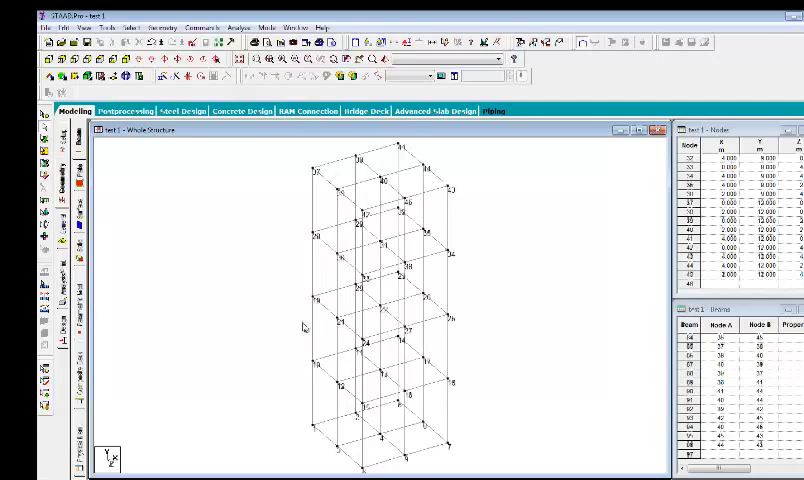
{"action": "mouse_move", "coordinate": [330, 341]}
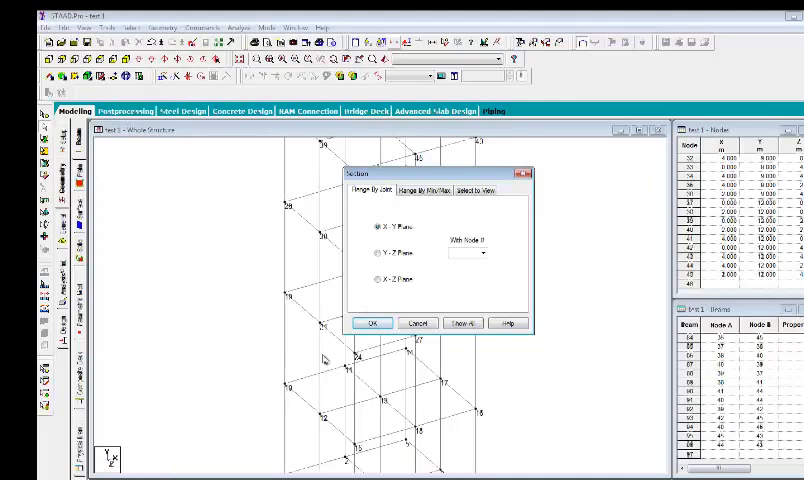
Show the X-Z plane floor section and delete beam 44 from it.
{"action": "left_click", "coordinate": [374, 278]}
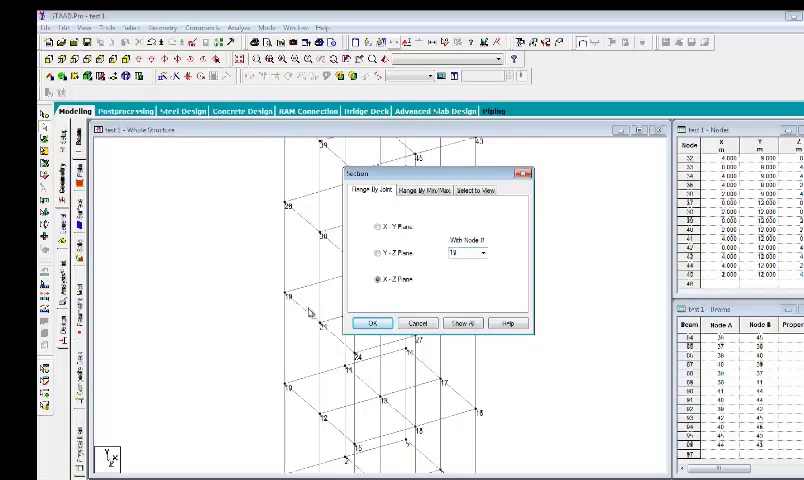
{"action": "left_click", "coordinate": [372, 322]}
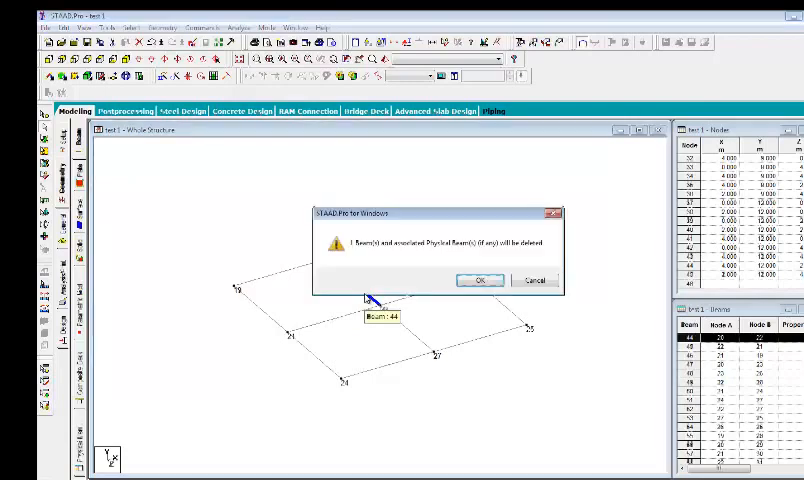
{"action": "left_click", "coordinate": [481, 279]}
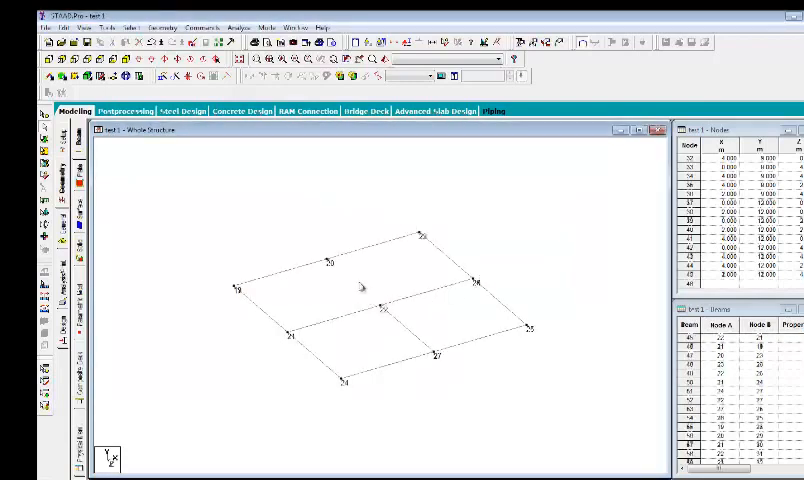
{"action": "mouse_move", "coordinate": [470, 247]}
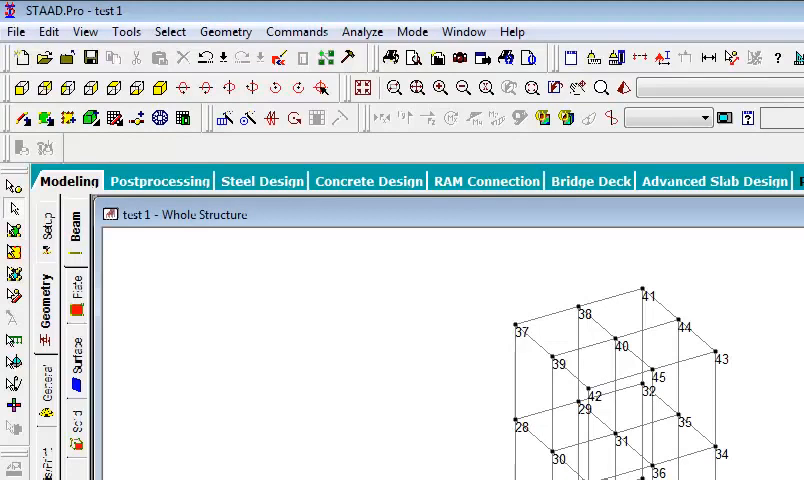
{"action": "mouse_move", "coordinate": [401, 364]}
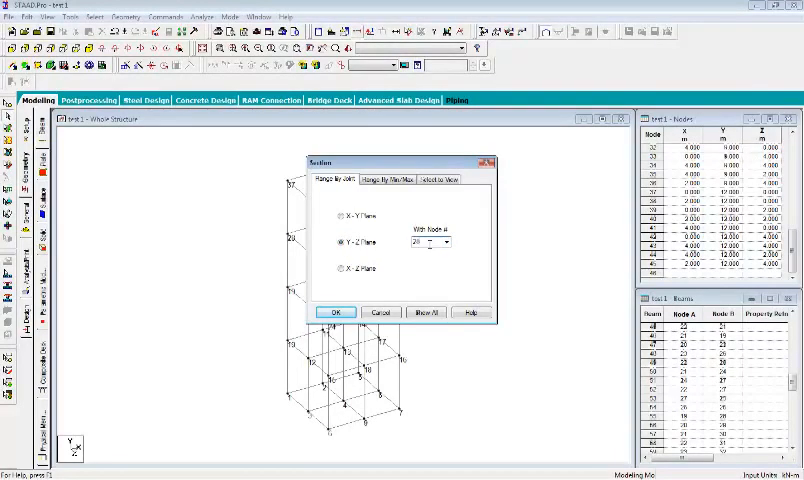
Show the Y-Z plane section of the frame through node 20.
{"action": "left_click", "coordinate": [335, 312]}
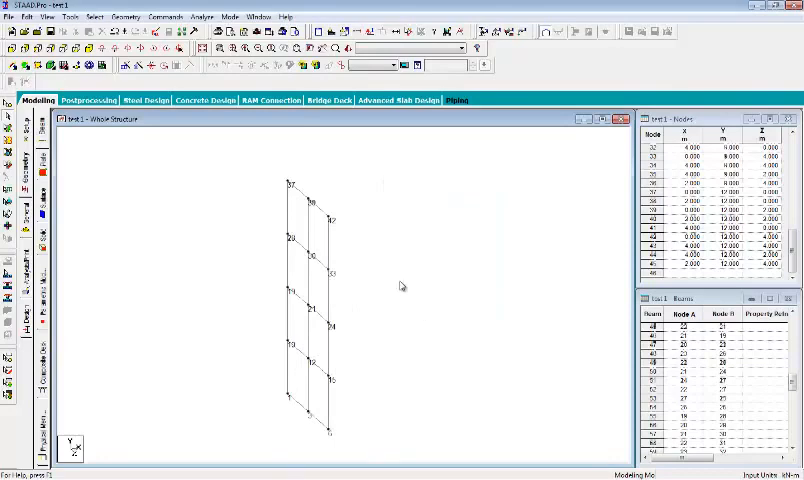
{"action": "mouse_move", "coordinate": [397, 287]}
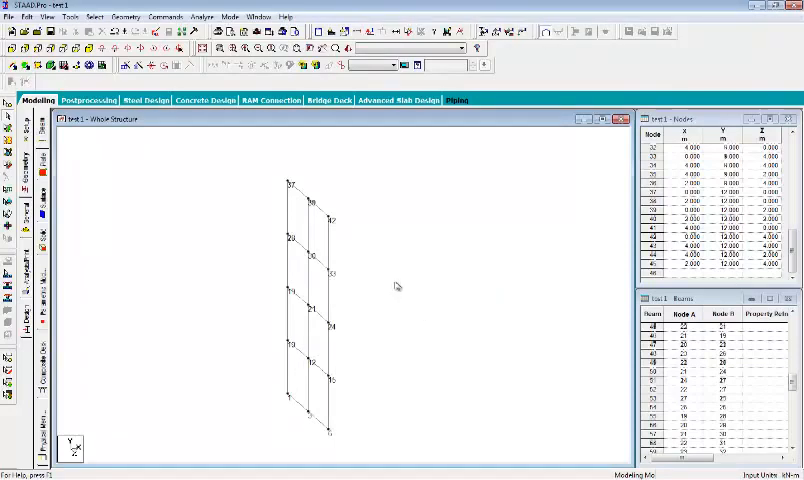